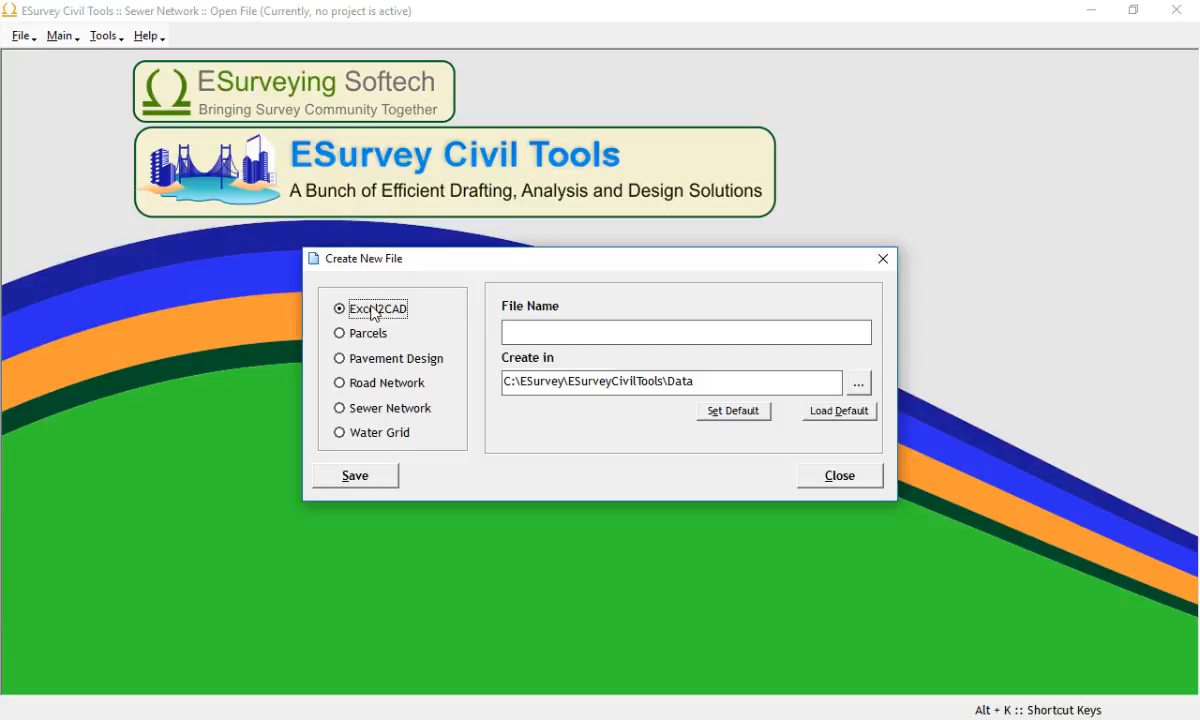
Step: Create the Excel2CAD file 'Sample' and acknowledge the completion message
text(Sa)
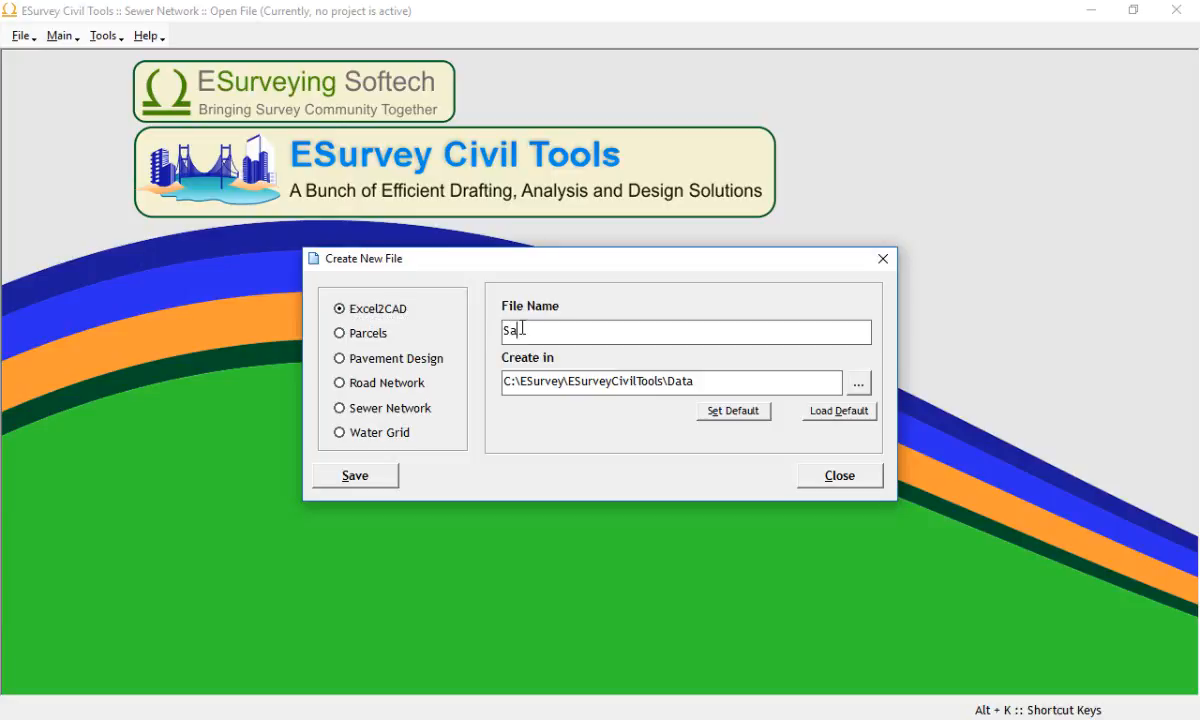
text(mple)
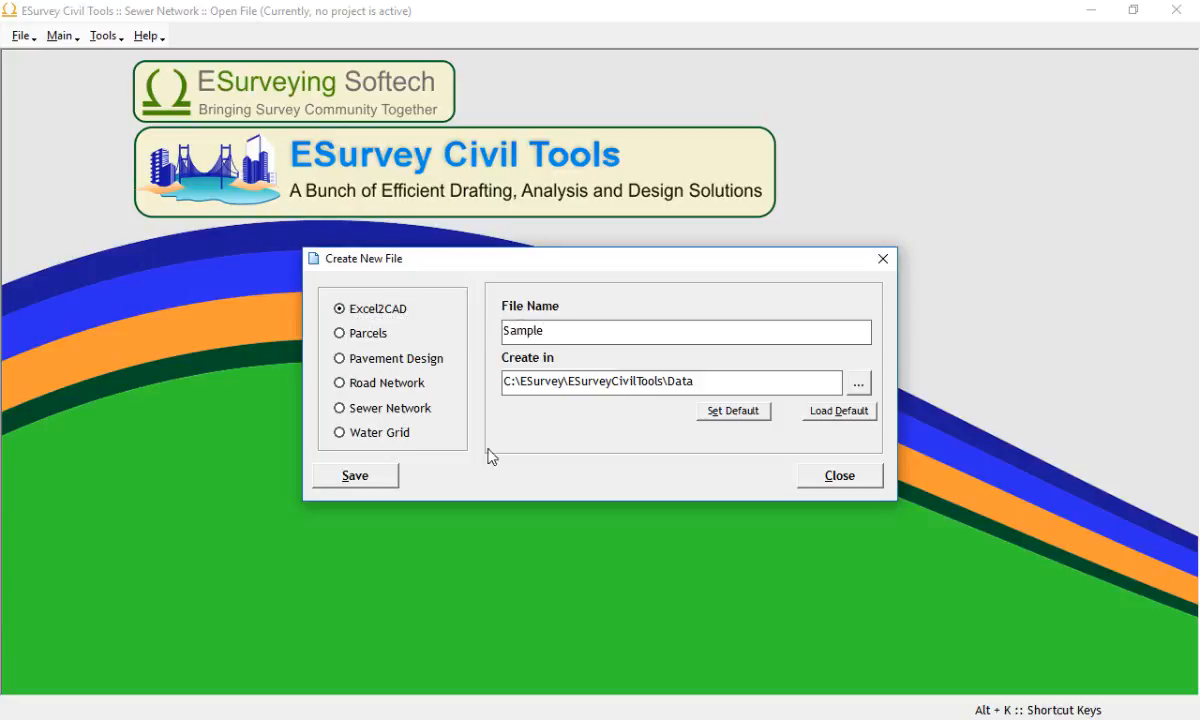
click(354, 475)
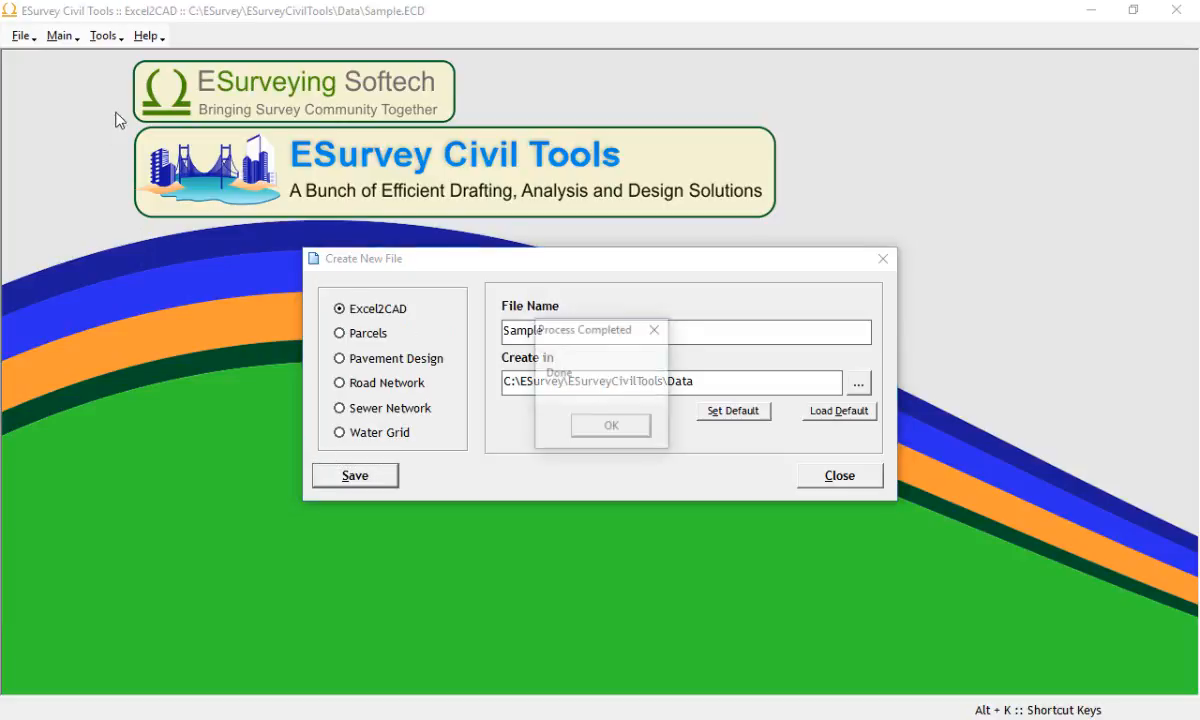
click(610, 425)
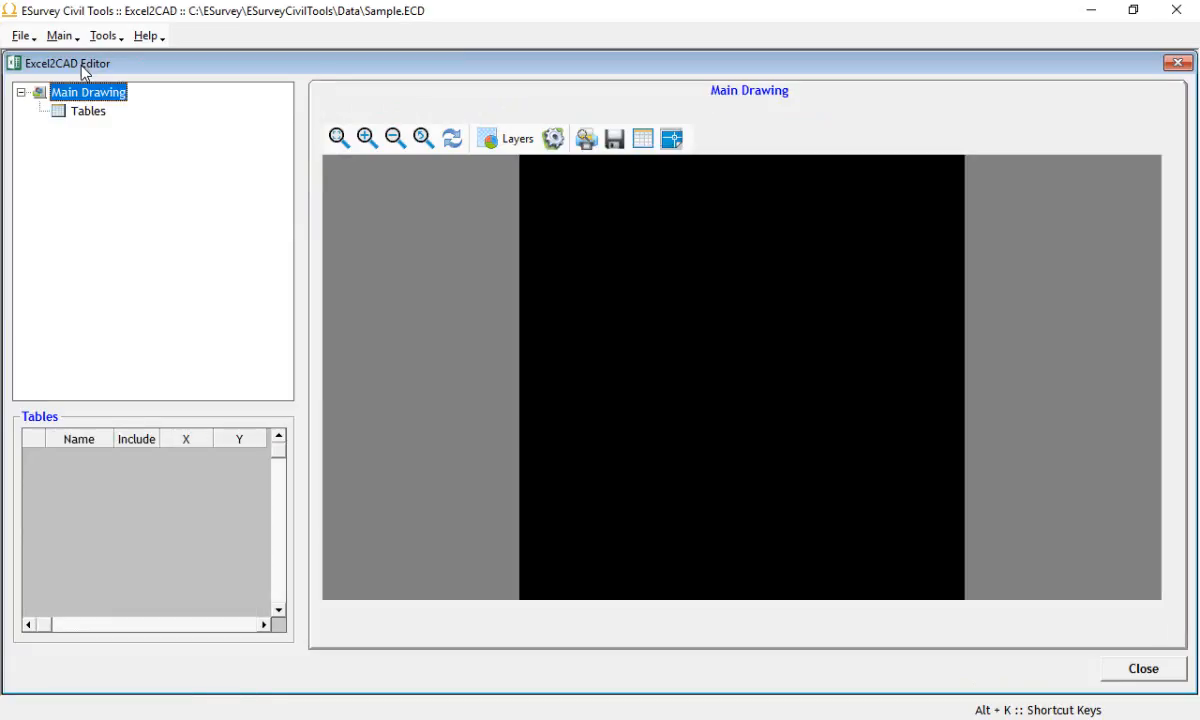
Step: Define the five-column table 'Point Data' with TXTSTYLE1 text styles and save it
double_click(88, 91)
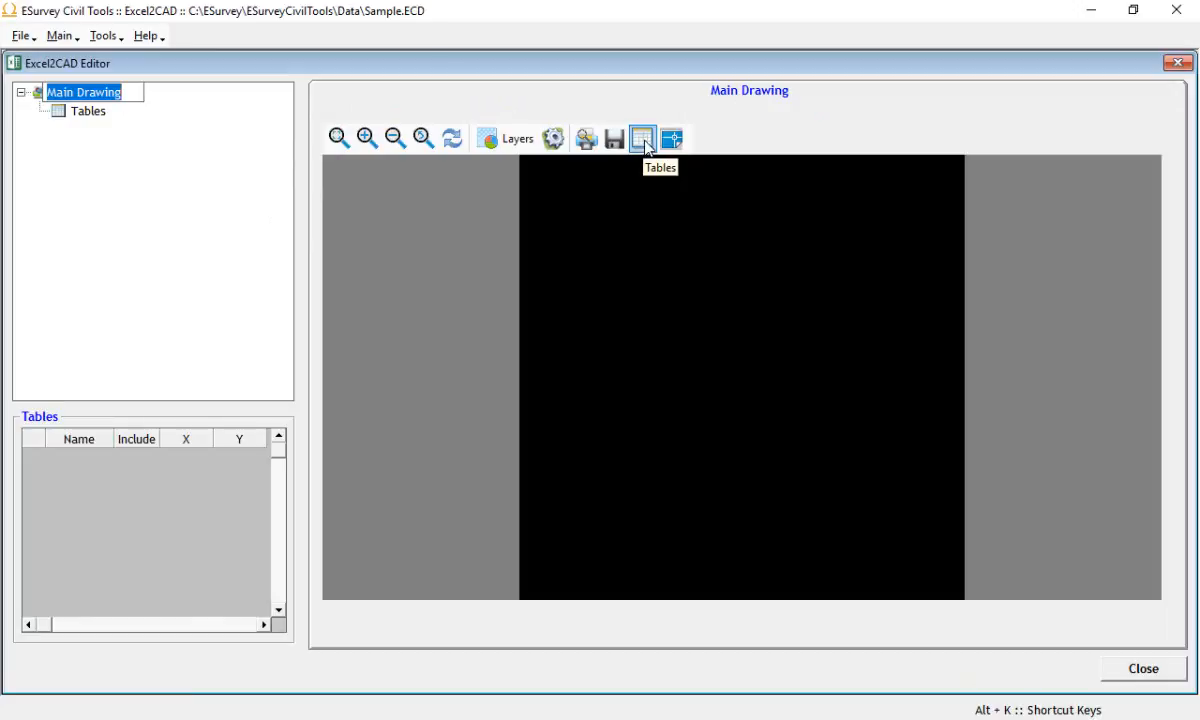
click(642, 138)
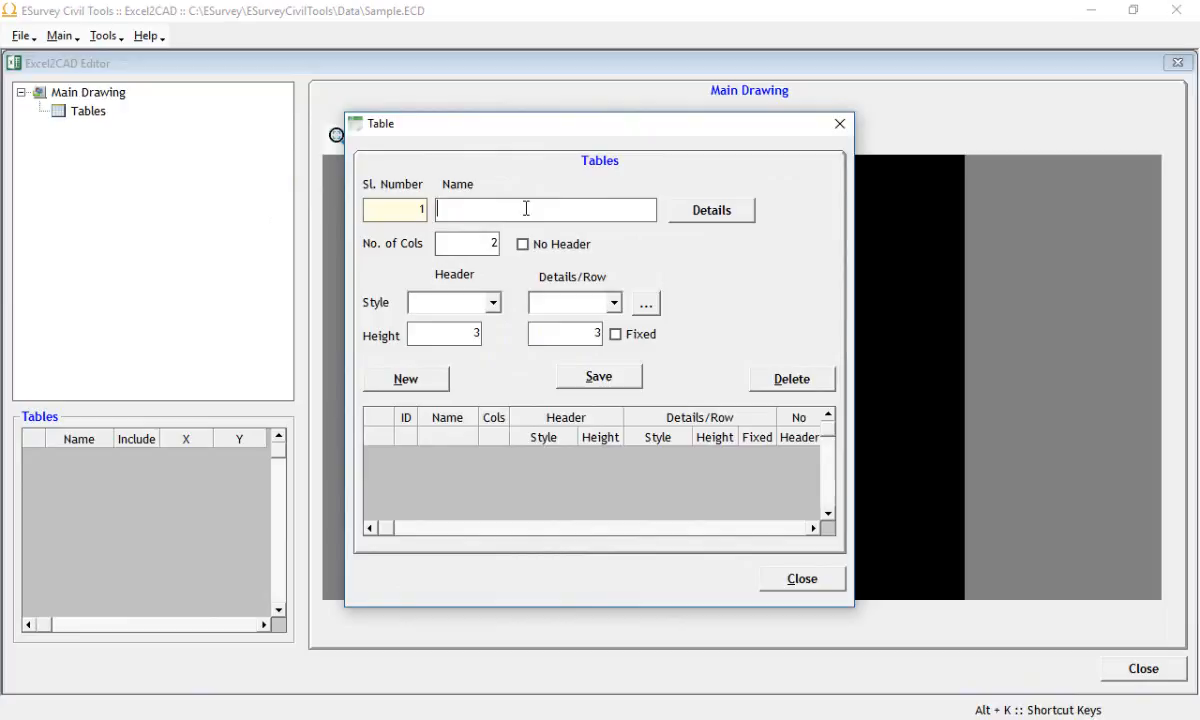
text(Point Data)
click(467, 244)
text(5)
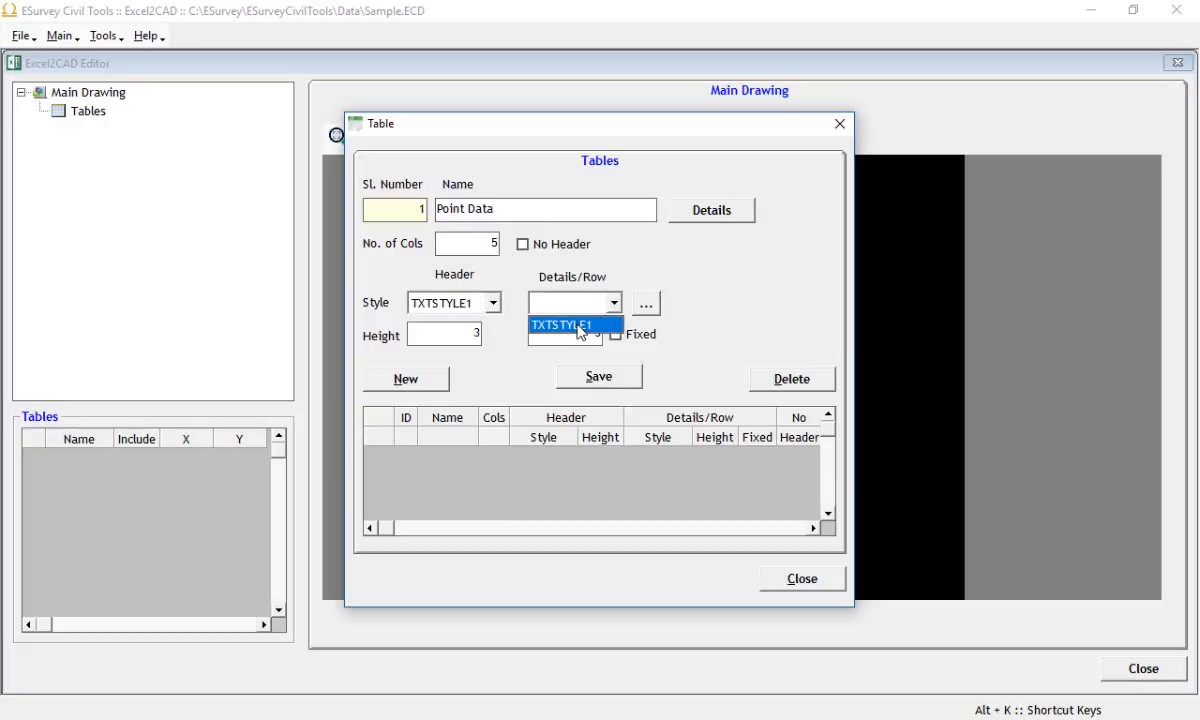
click(567, 324)
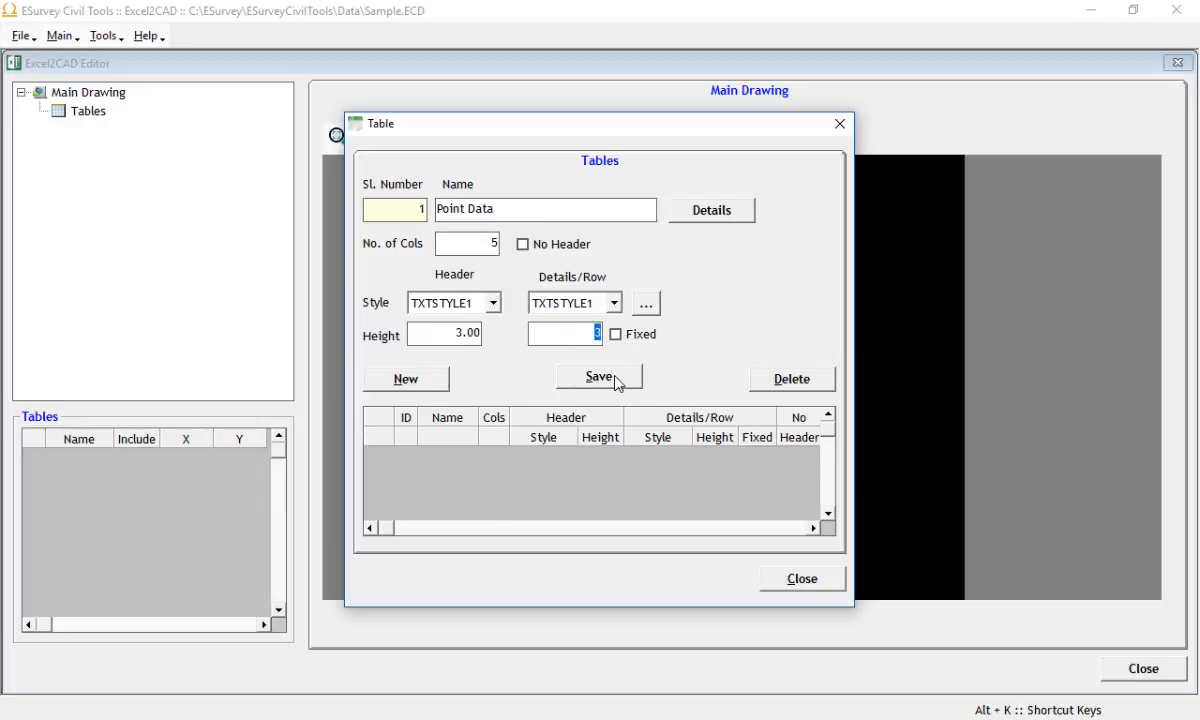
click(598, 378)
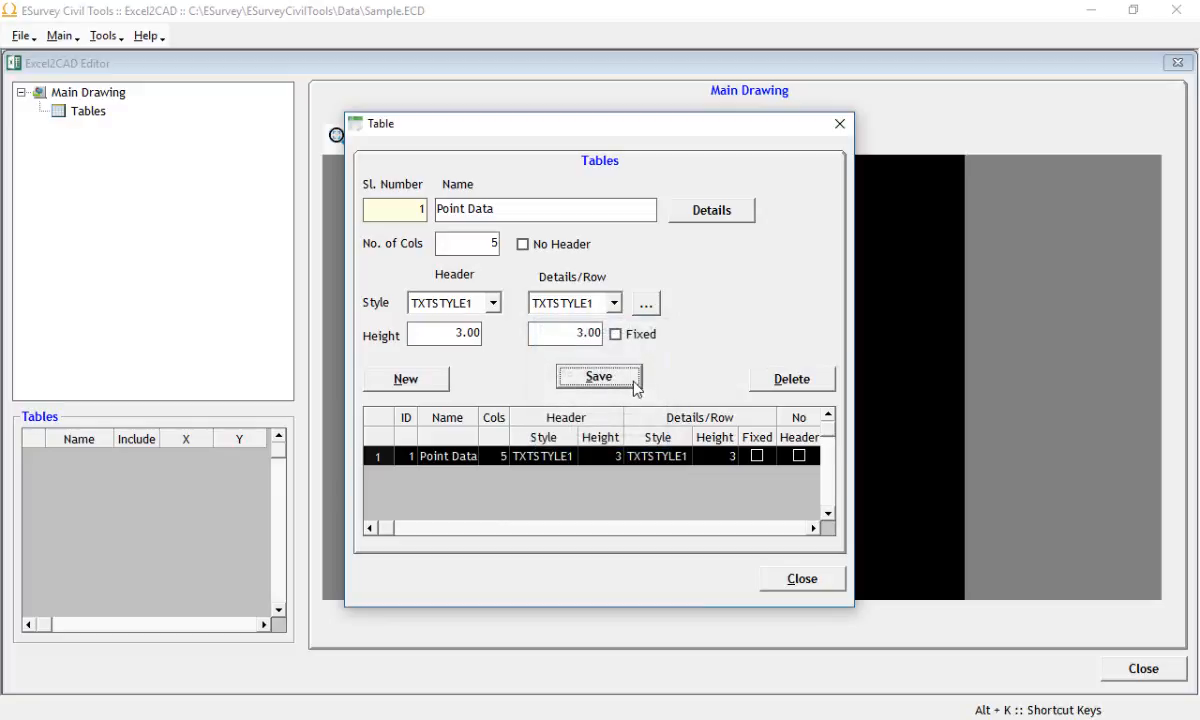
mouse_move(815, 582)
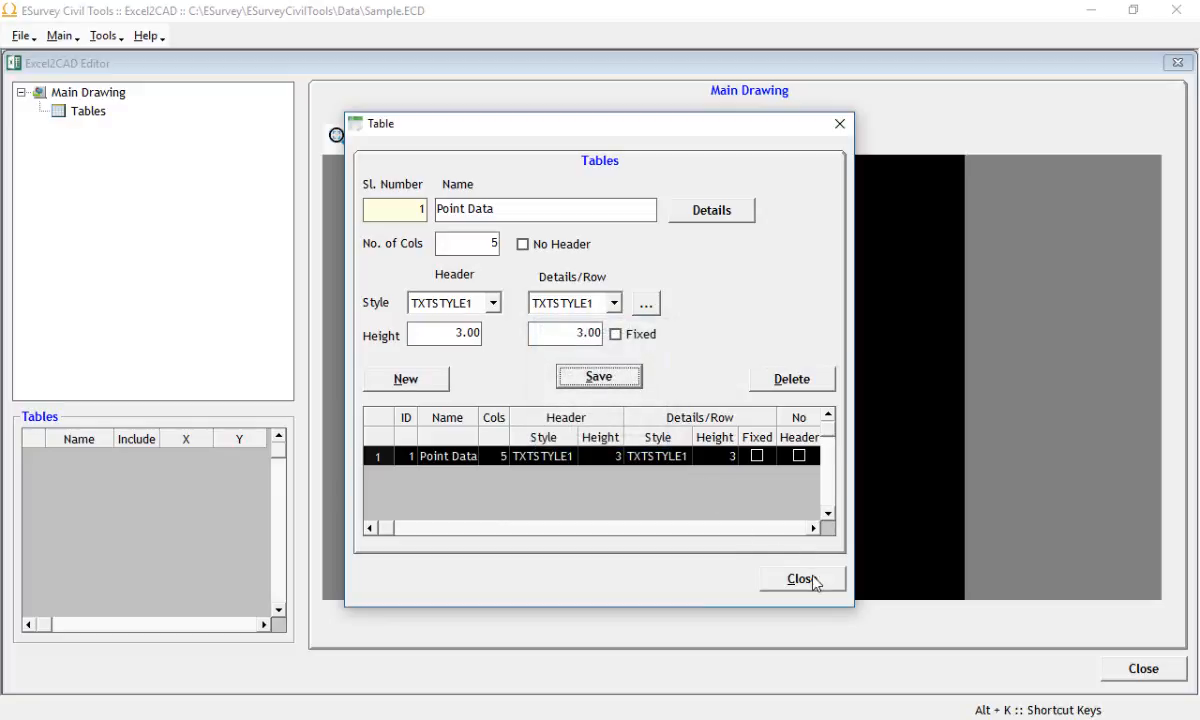
click(801, 579)
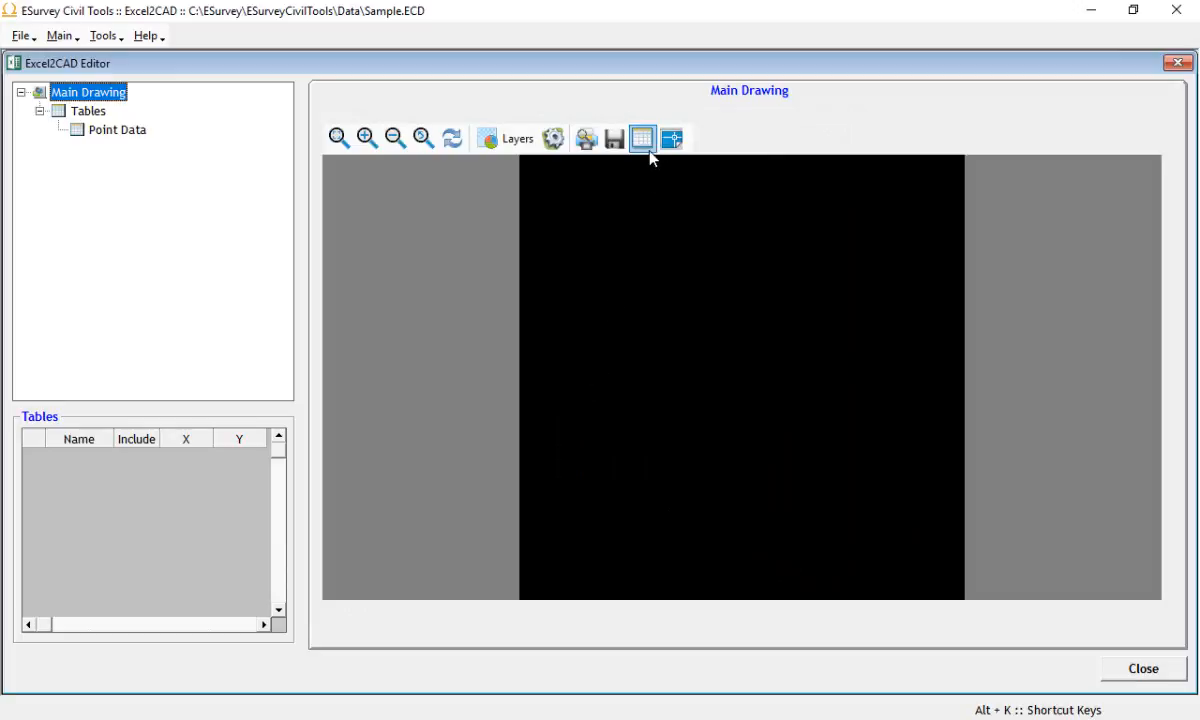
Step: Open Point Data and review its column details, captions still Caption1 to Caption5
click(117, 129)
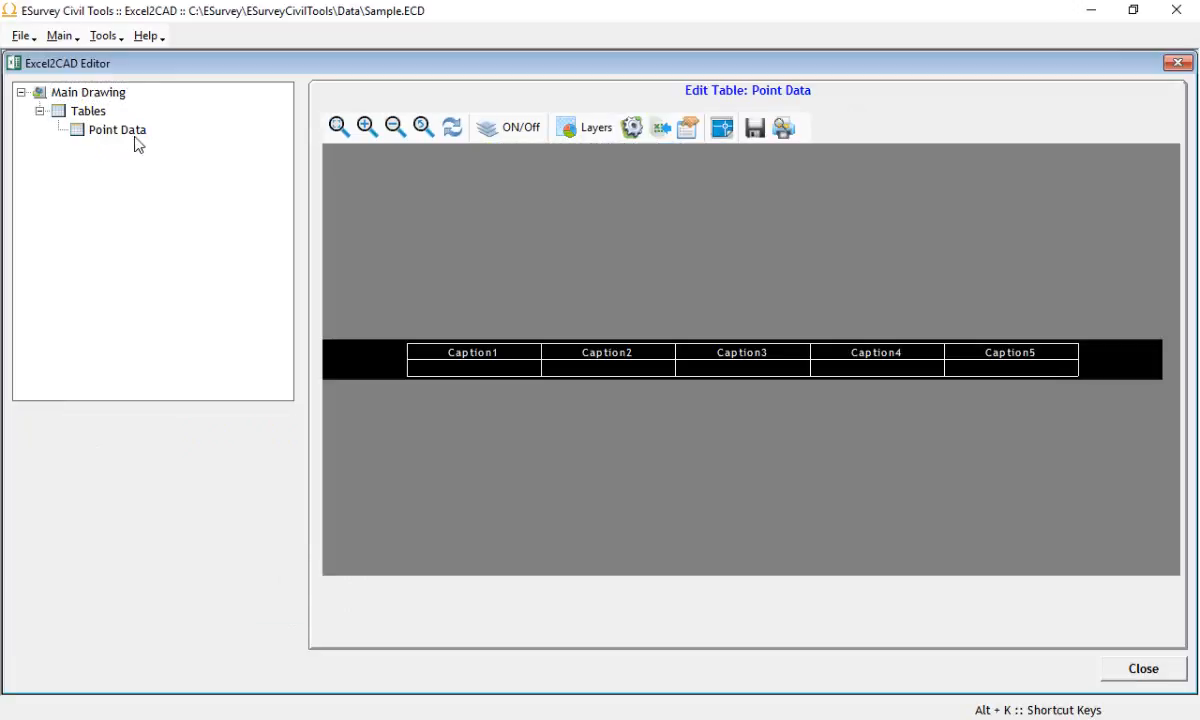
mouse_move(830, 363)
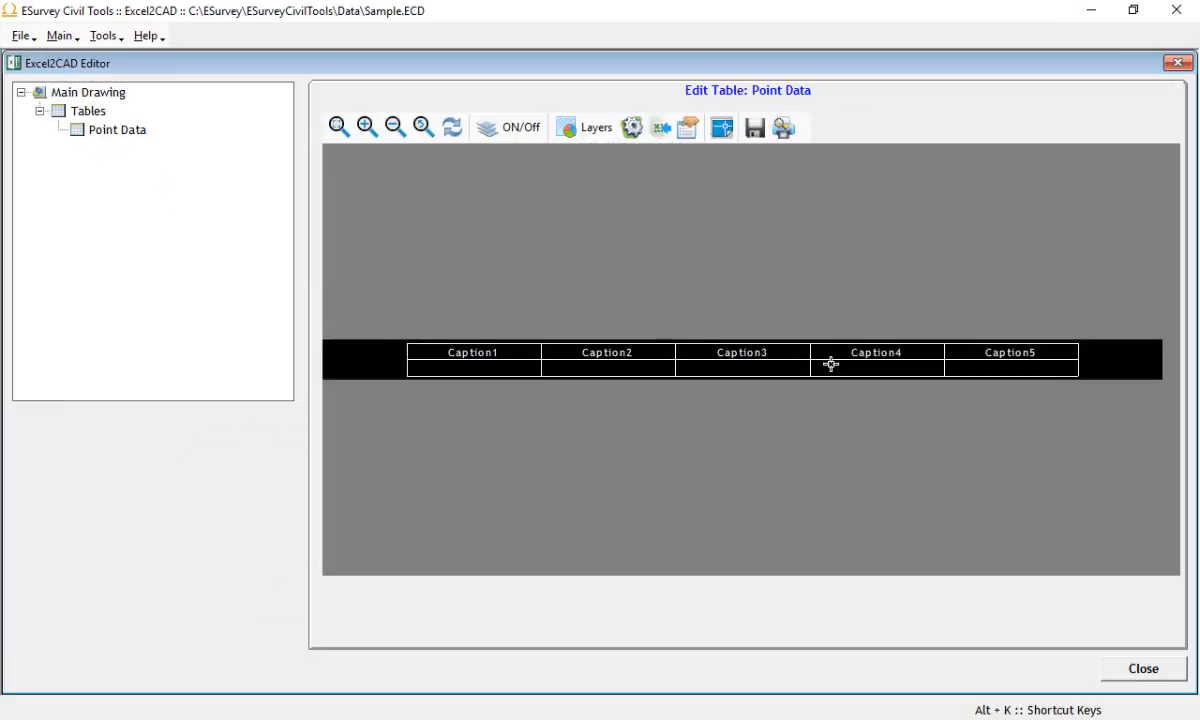
mouse_move(686, 155)
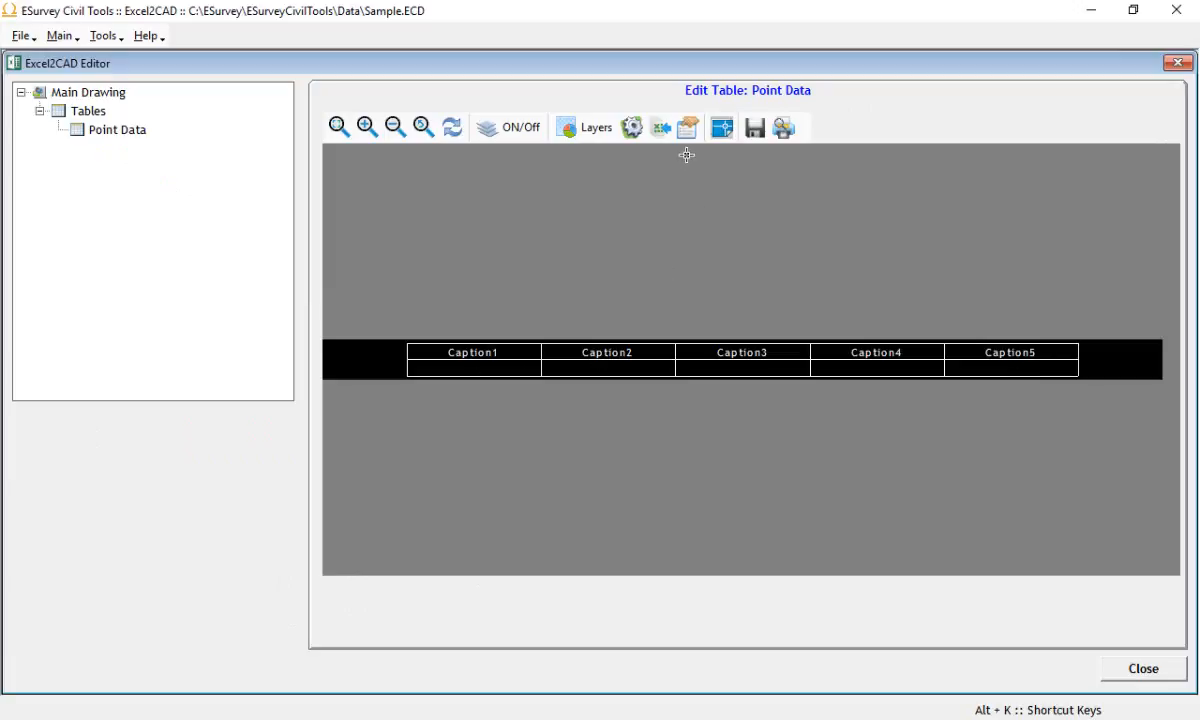
click(687, 127)
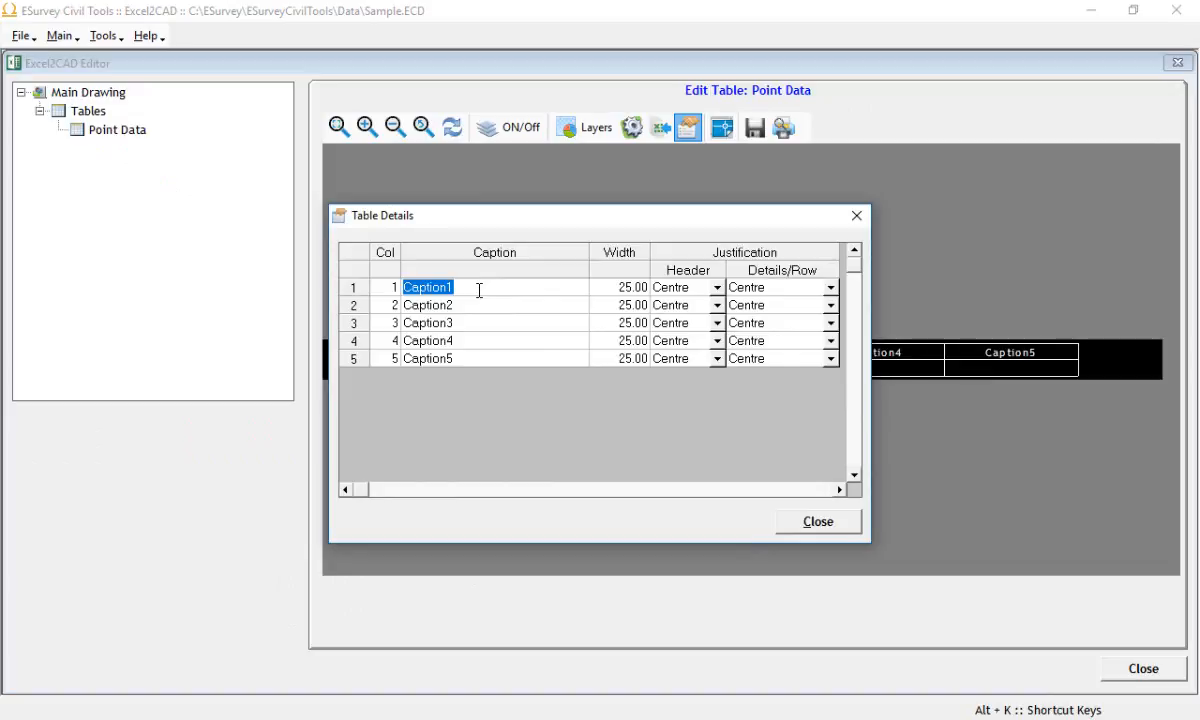
click(427, 305)
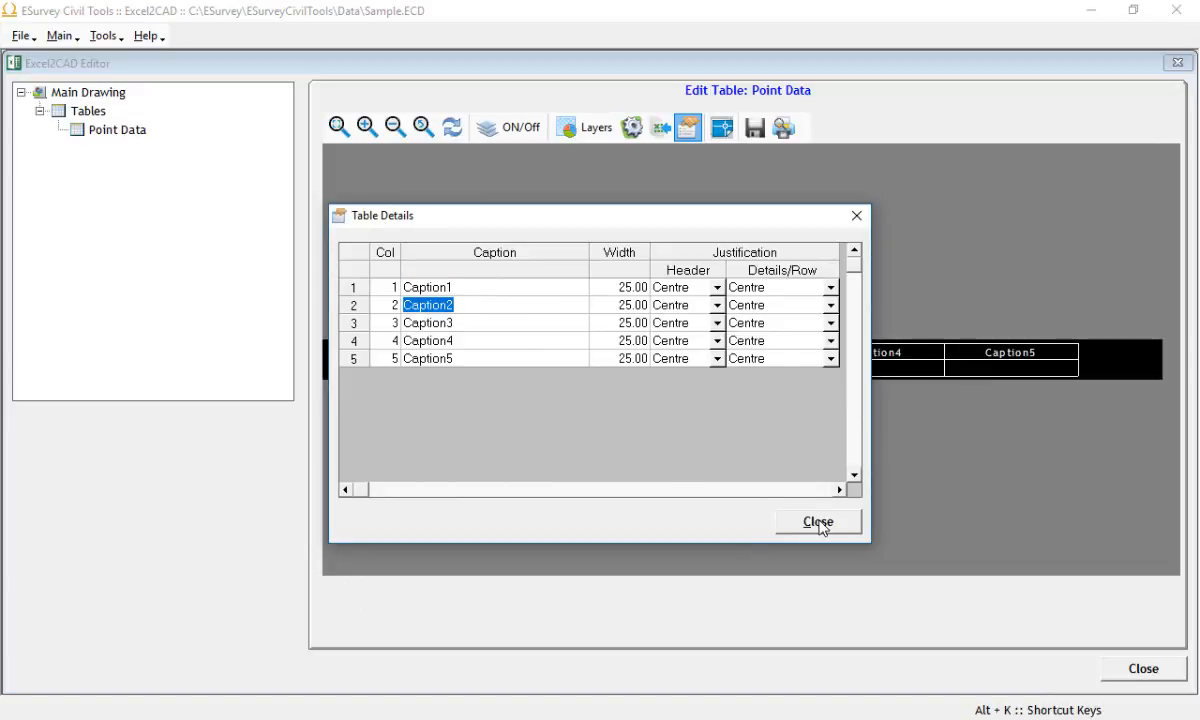
click(817, 521)
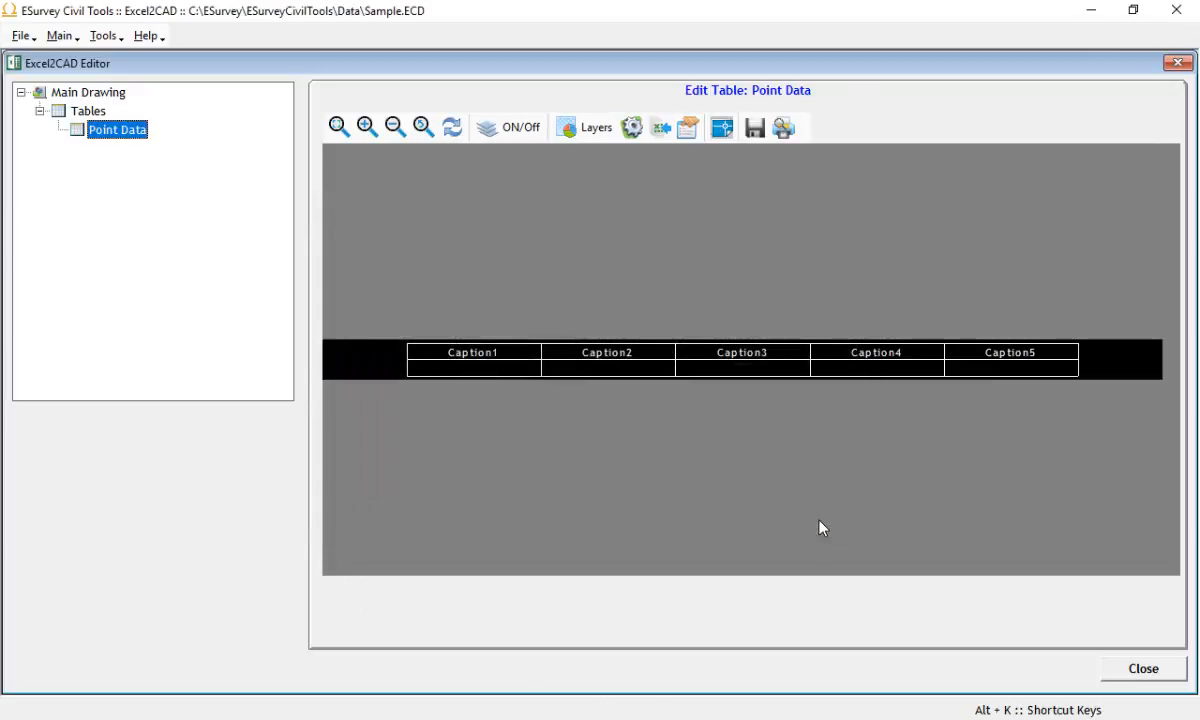
mouse_move(659, 127)
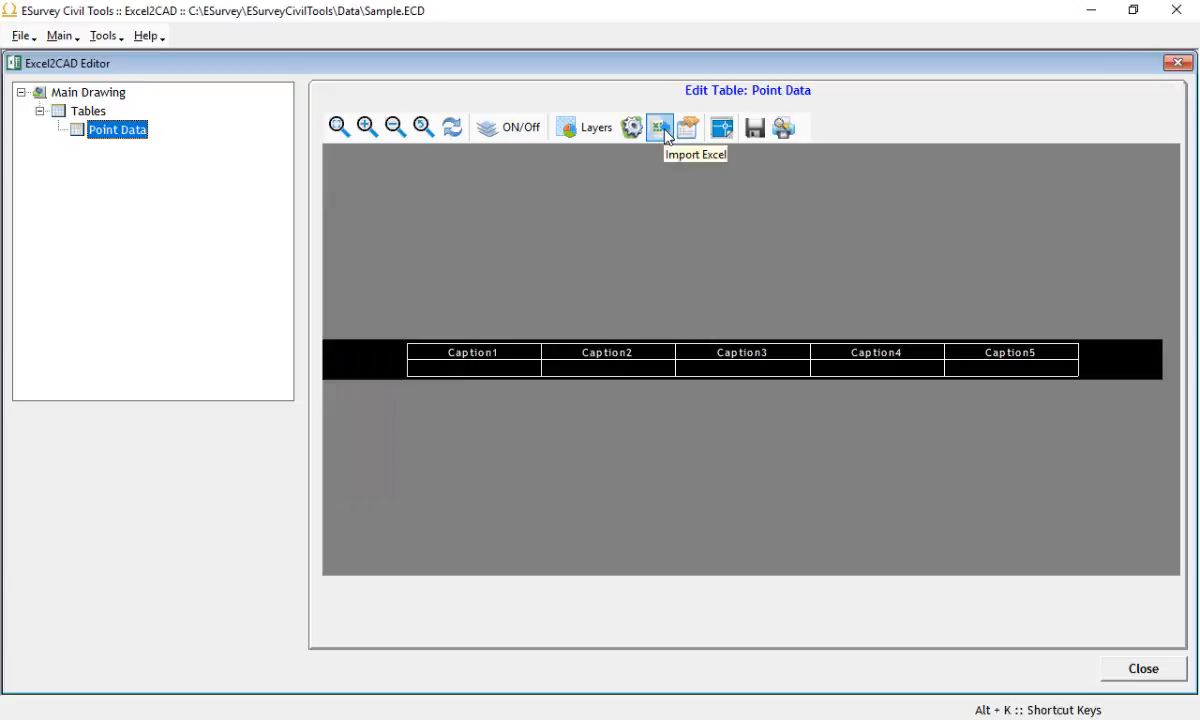
Step: Import TopoDraw.xls from the Desktop into the Point Data table
click(659, 127)
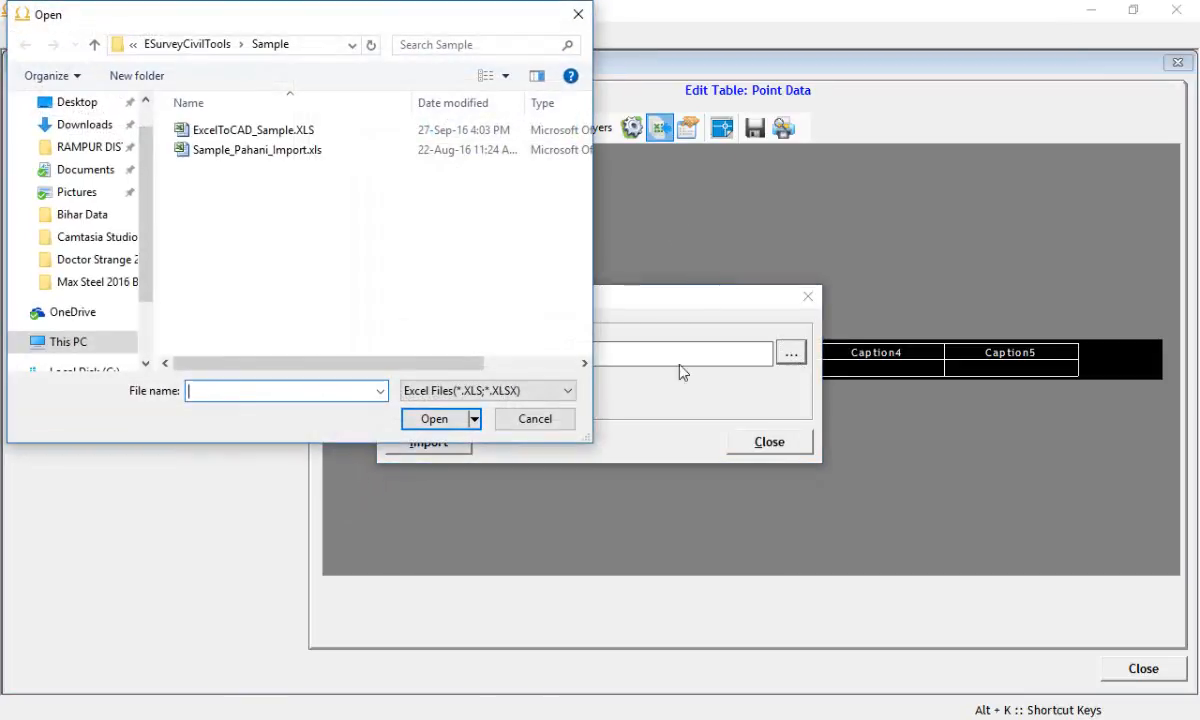
click(76, 101)
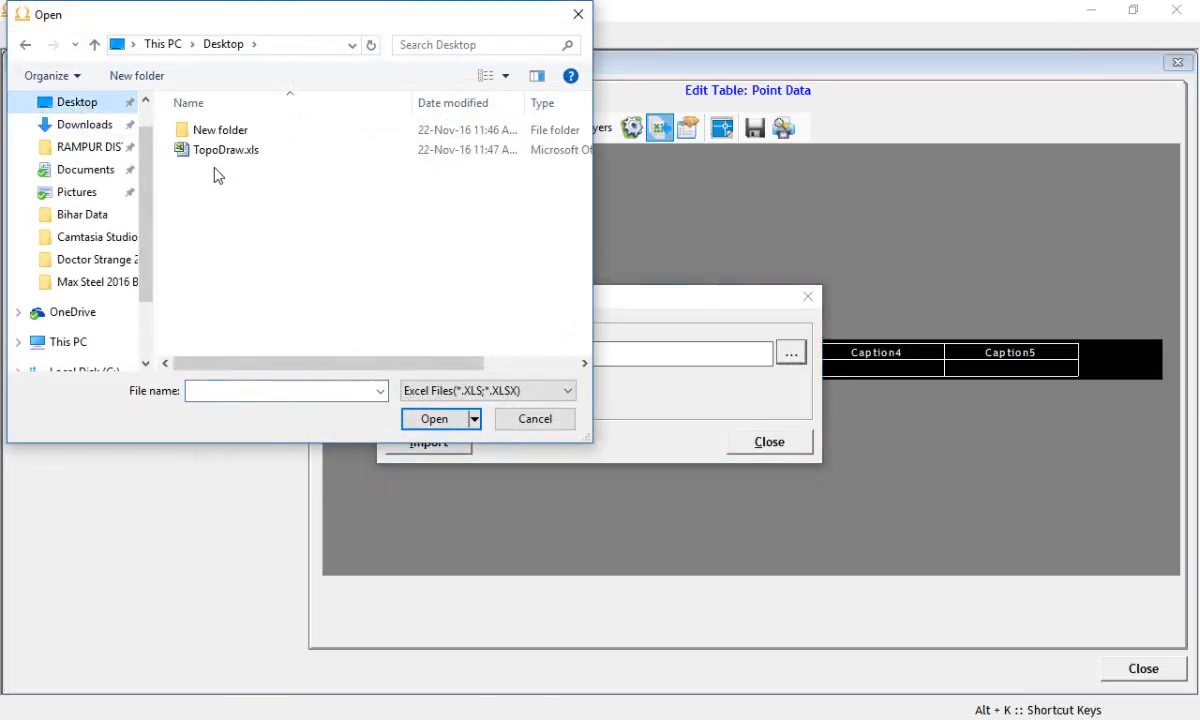
click(434, 418)
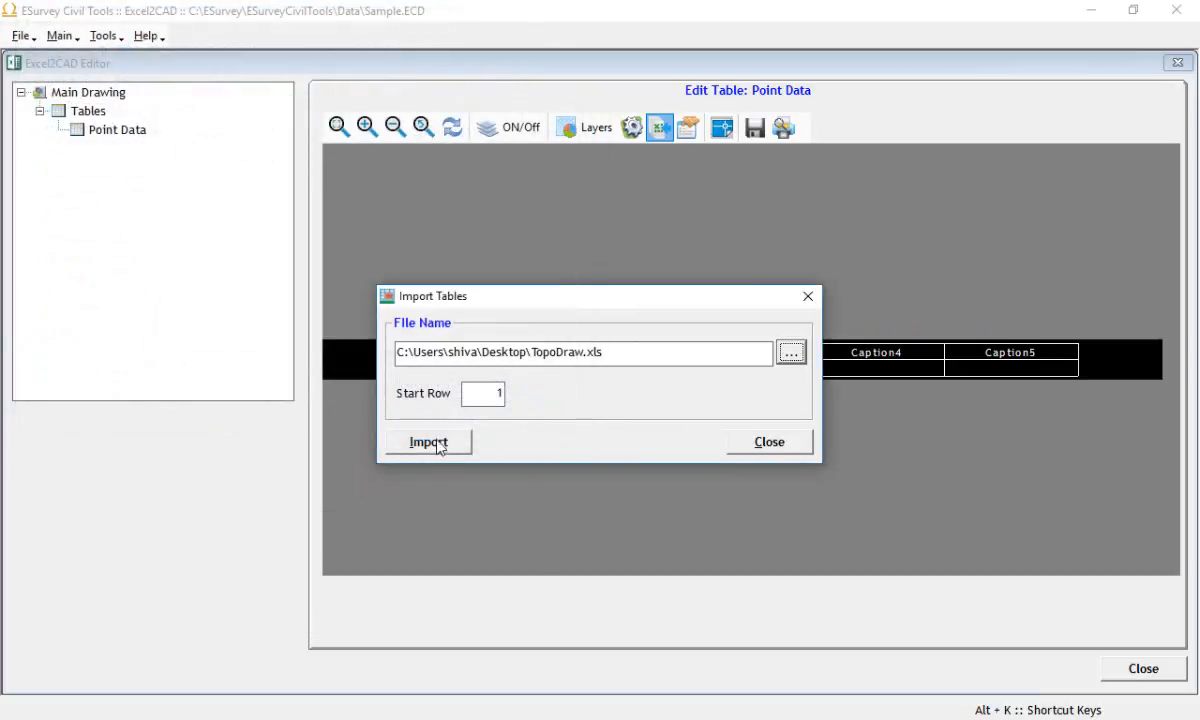
mouse_move(808, 461)
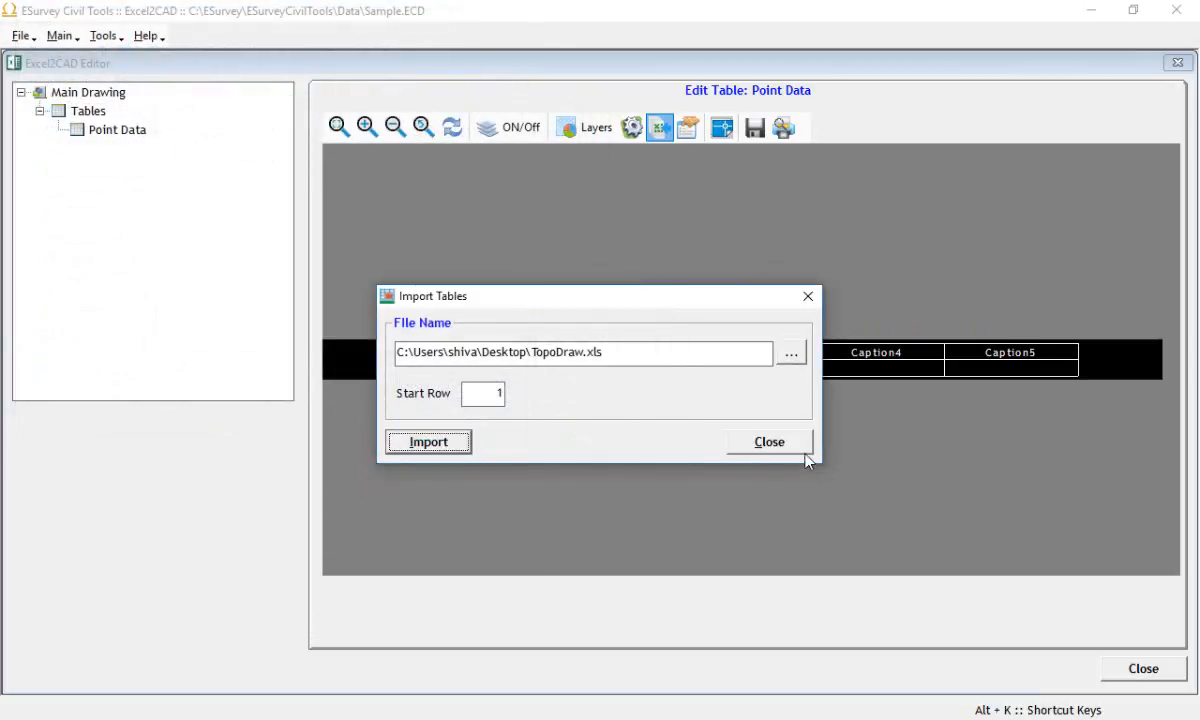
click(769, 441)
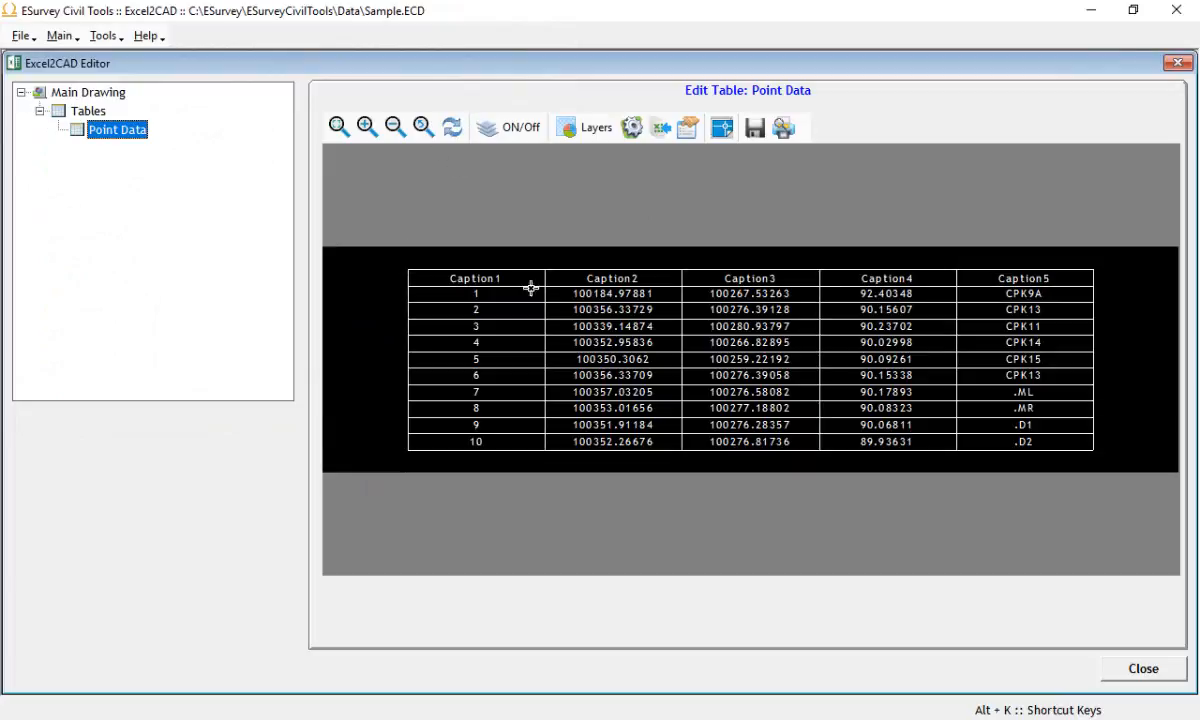
Step: Set the default CAD software to ZW CAD 2010 and Above
click(102, 35)
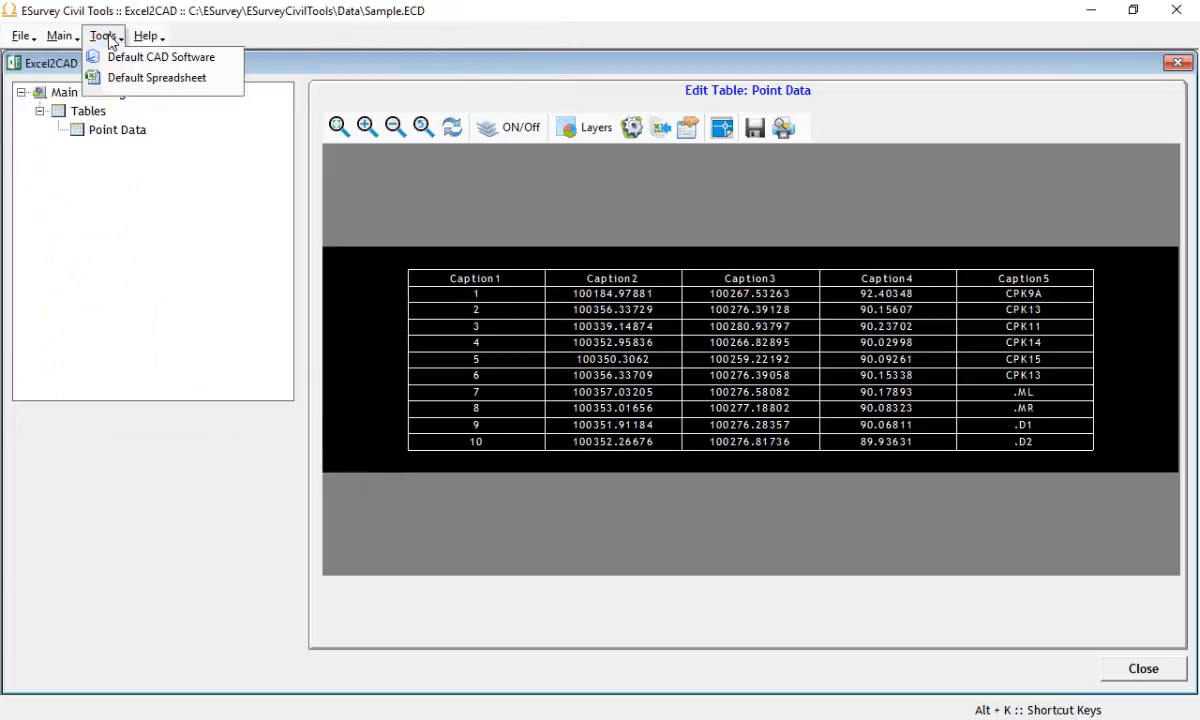
click(160, 56)
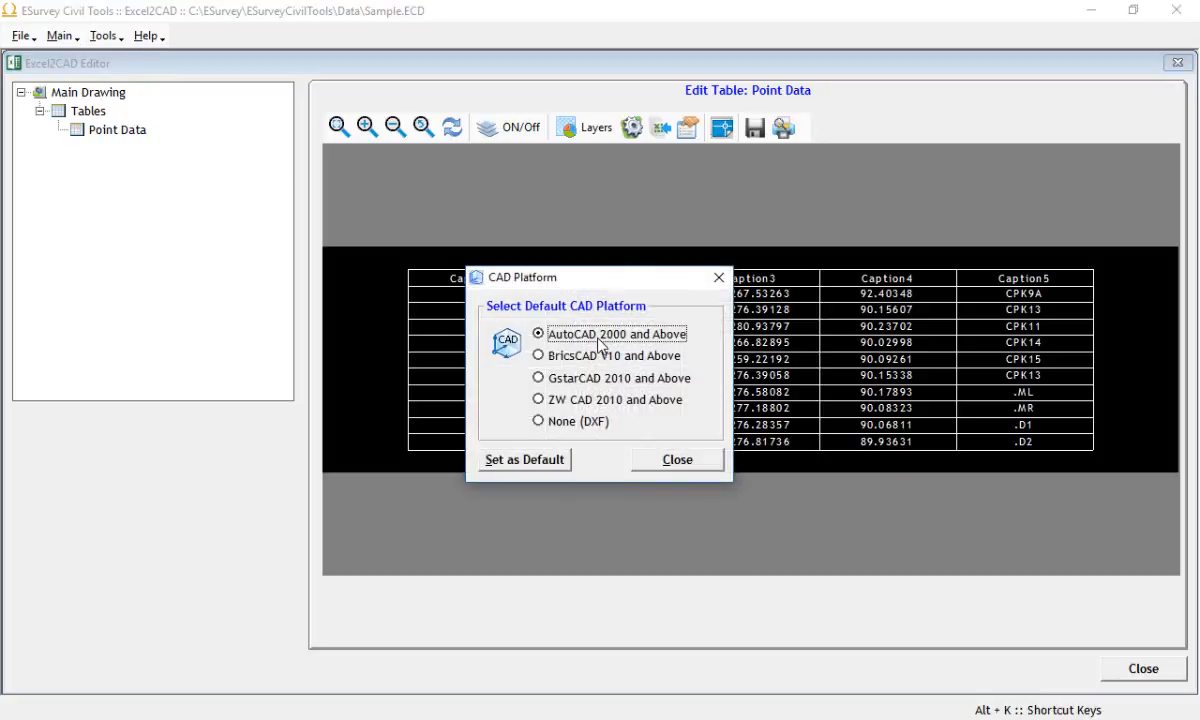
click(538, 399)
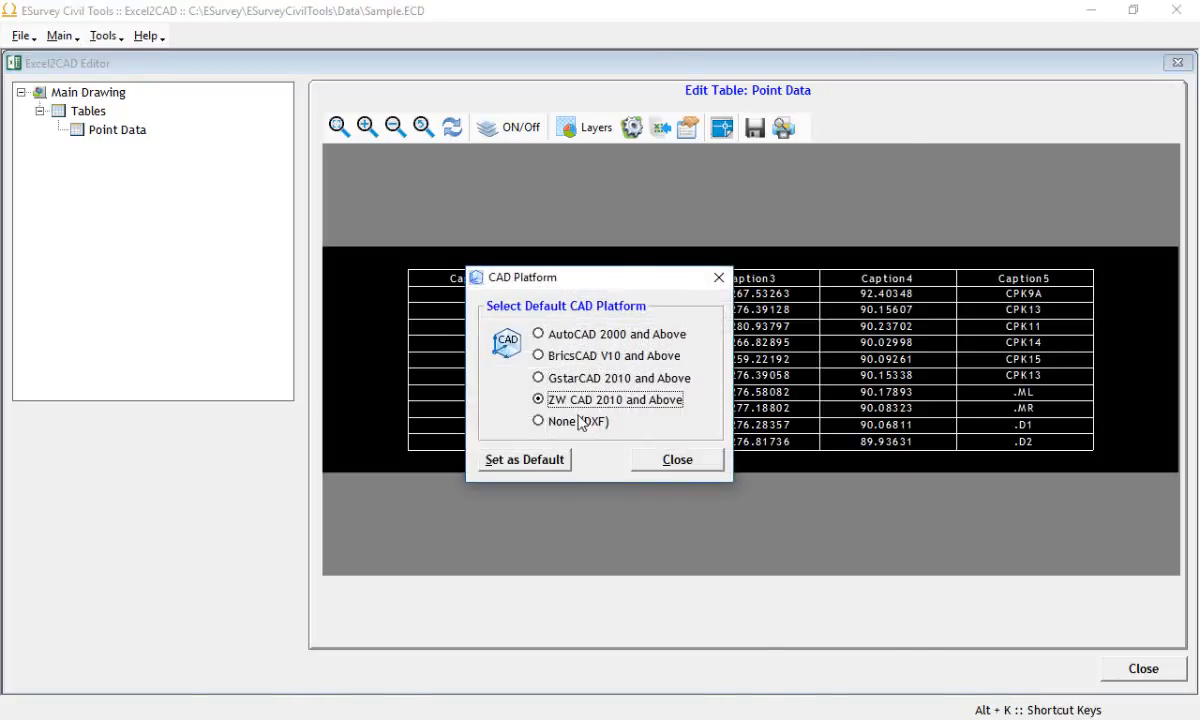